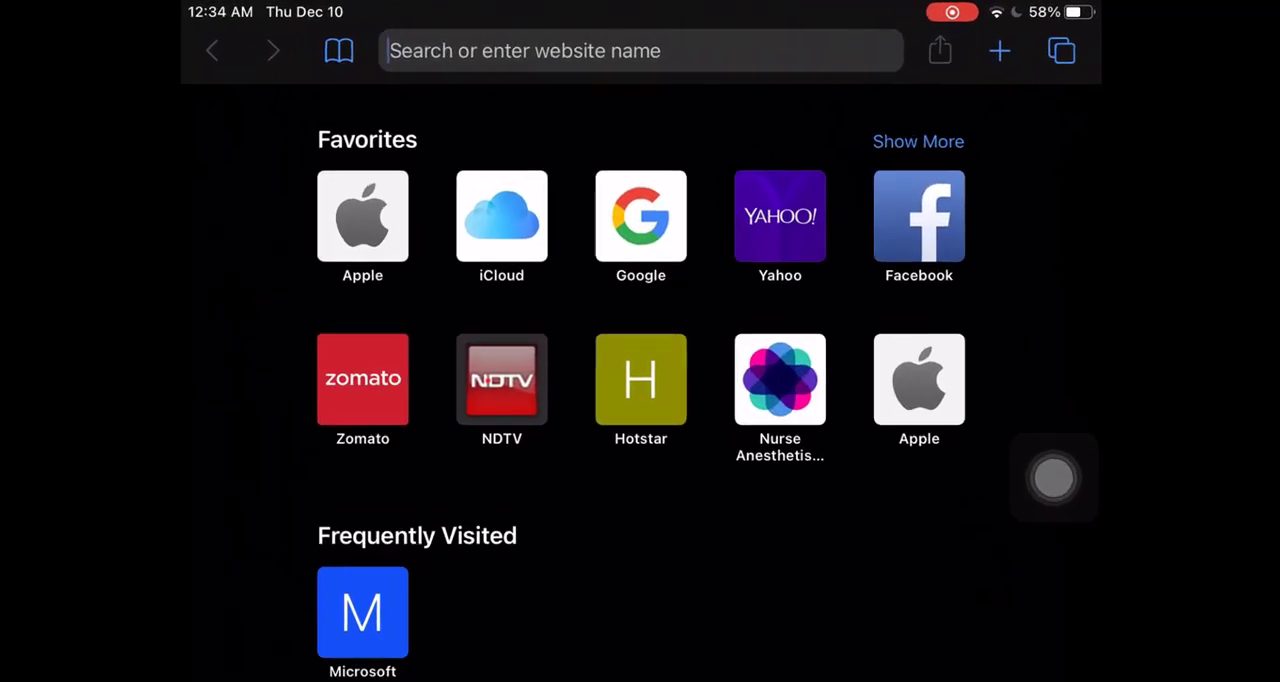
Open office.towson.edu in Safari, sign in, and choose to stay signed in
text(office.towson.edu)
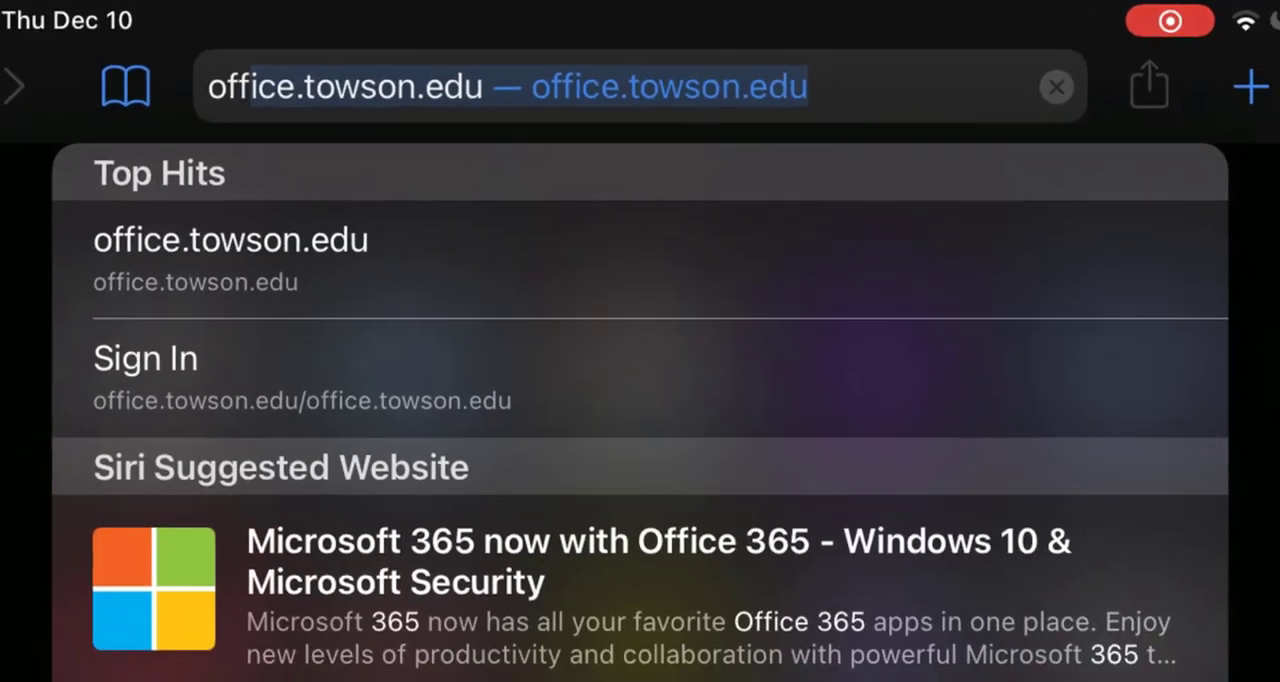
click(230, 239)
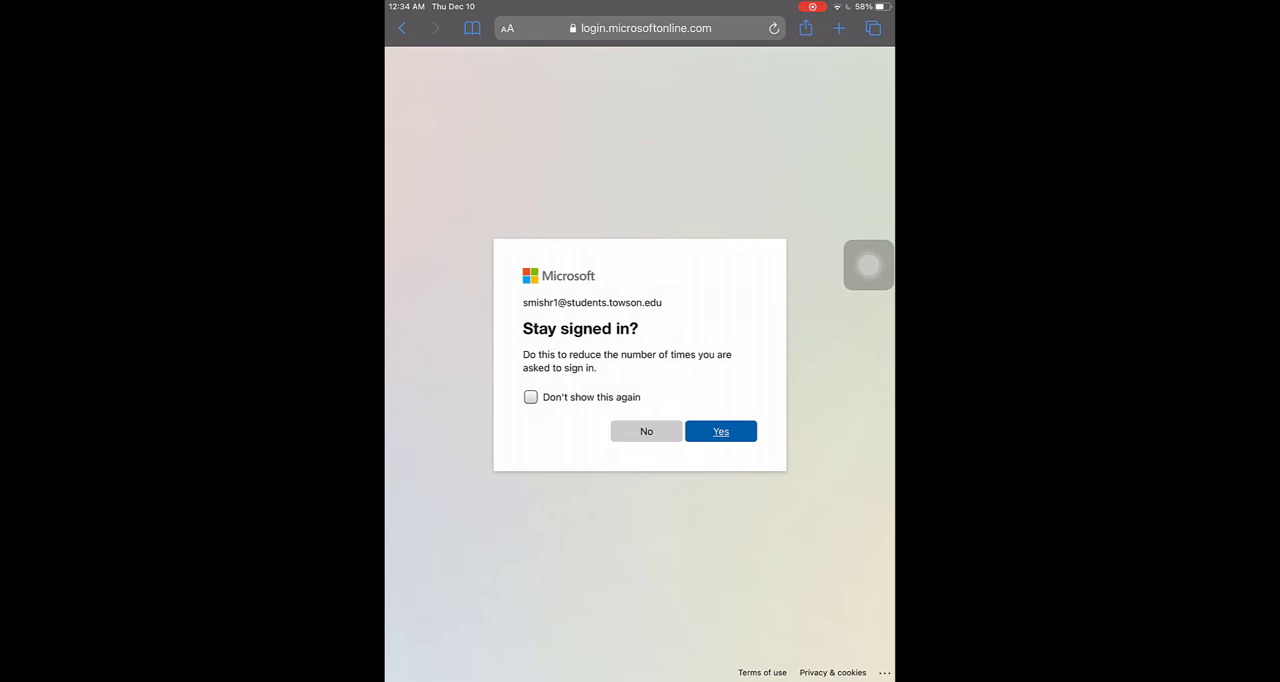
click(720, 431)
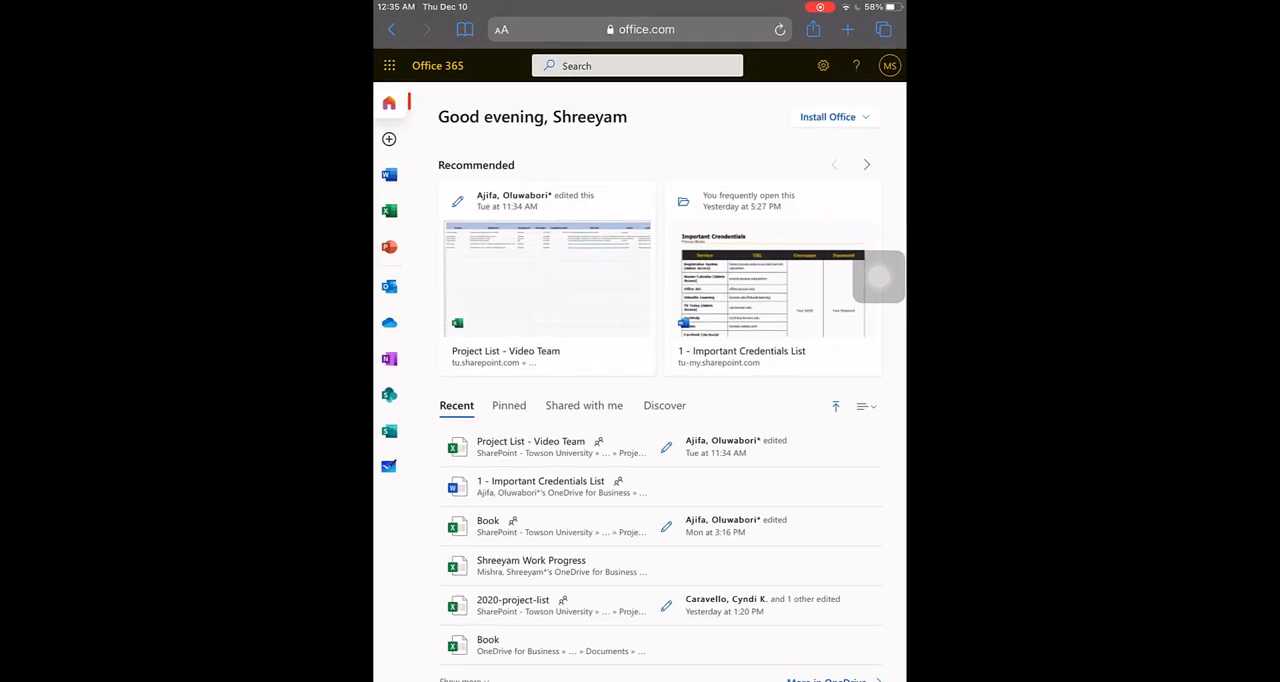
Launch Whiteboard from the All apps list in the Office 365 app launcher
click(389, 65)
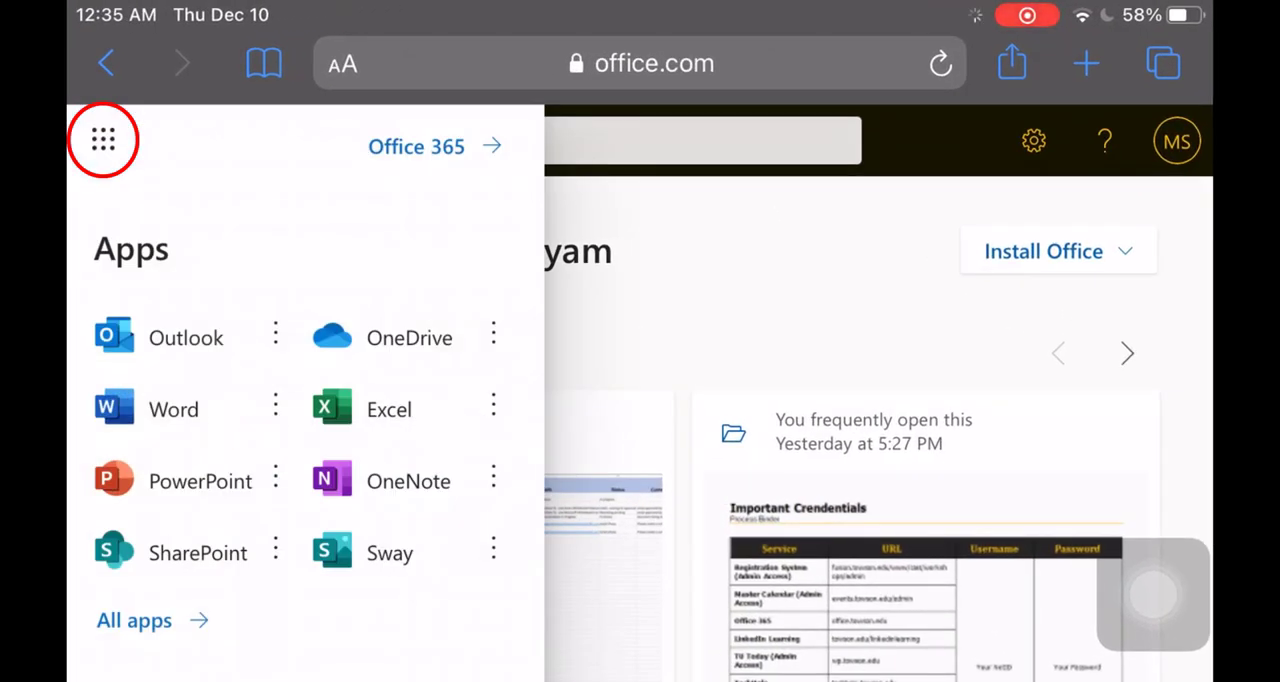
click(103, 139)
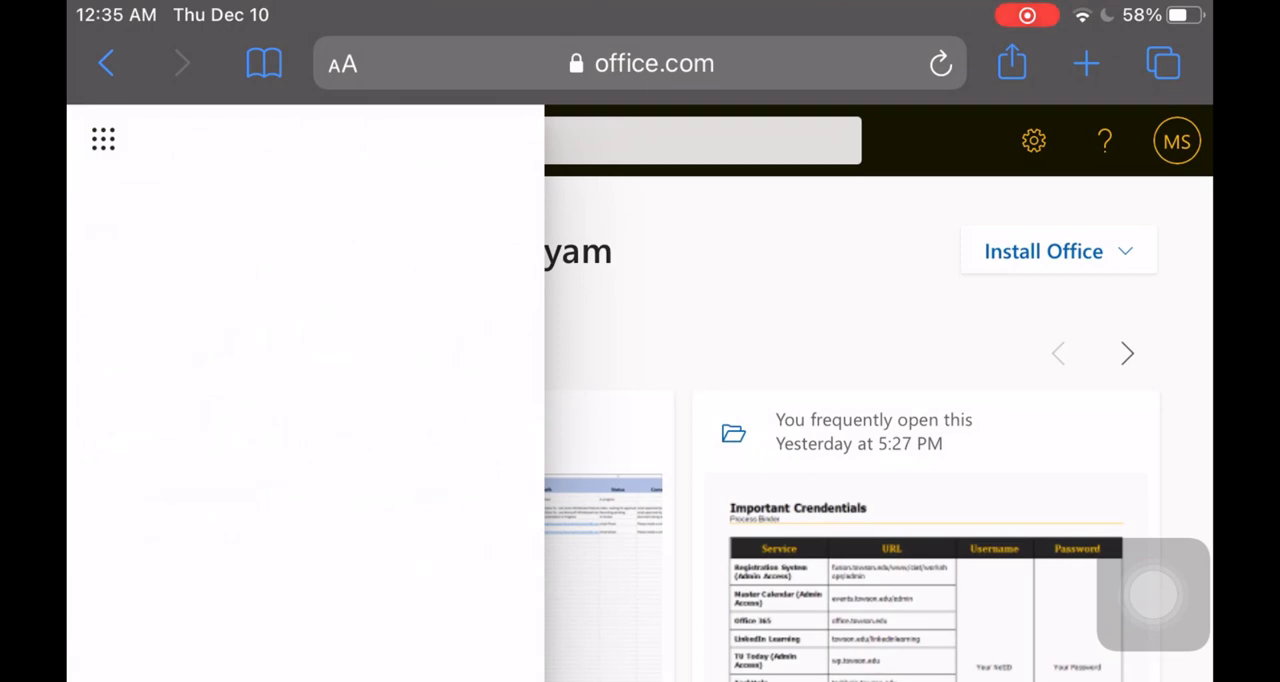
click(101, 139)
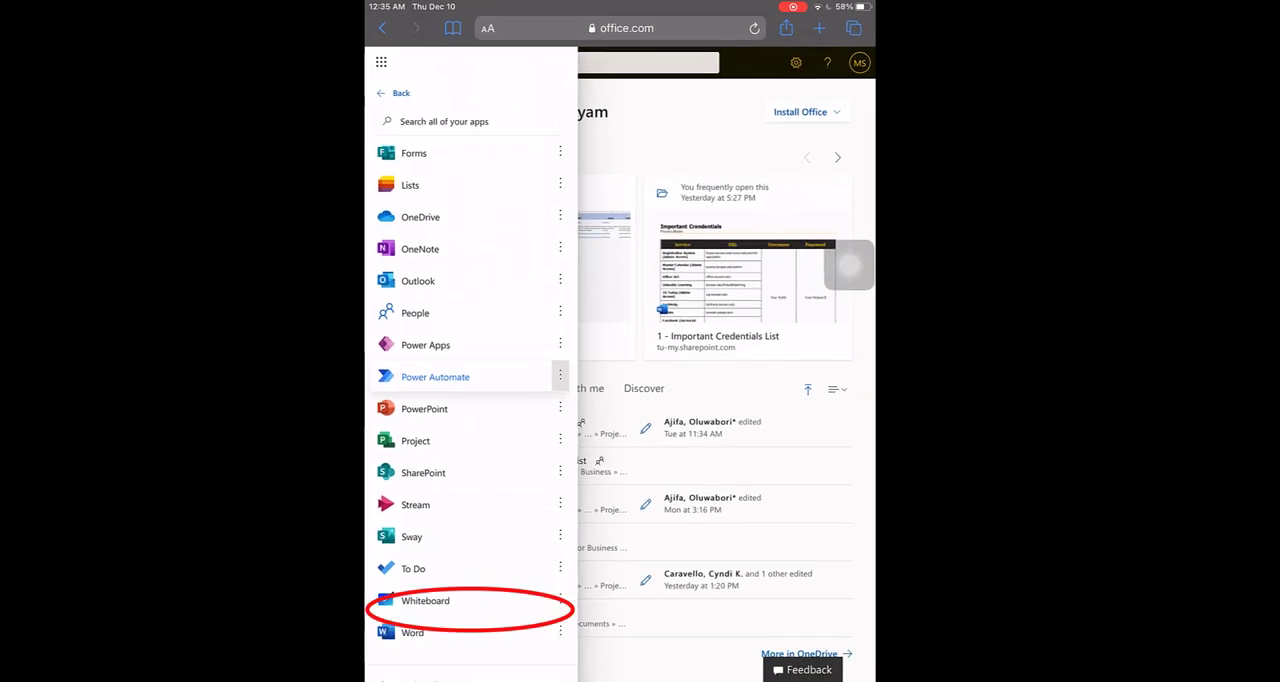
click(424, 601)
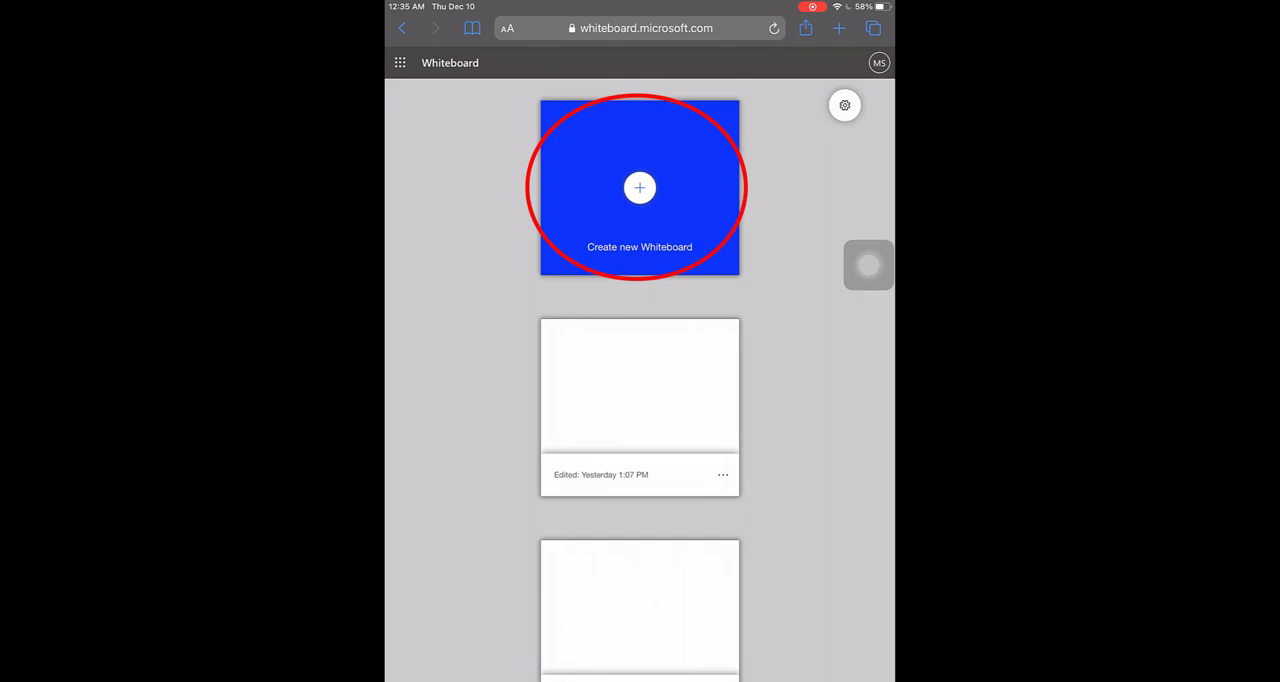
Start a blank board with the Create new Whiteboard tile
click(639, 188)
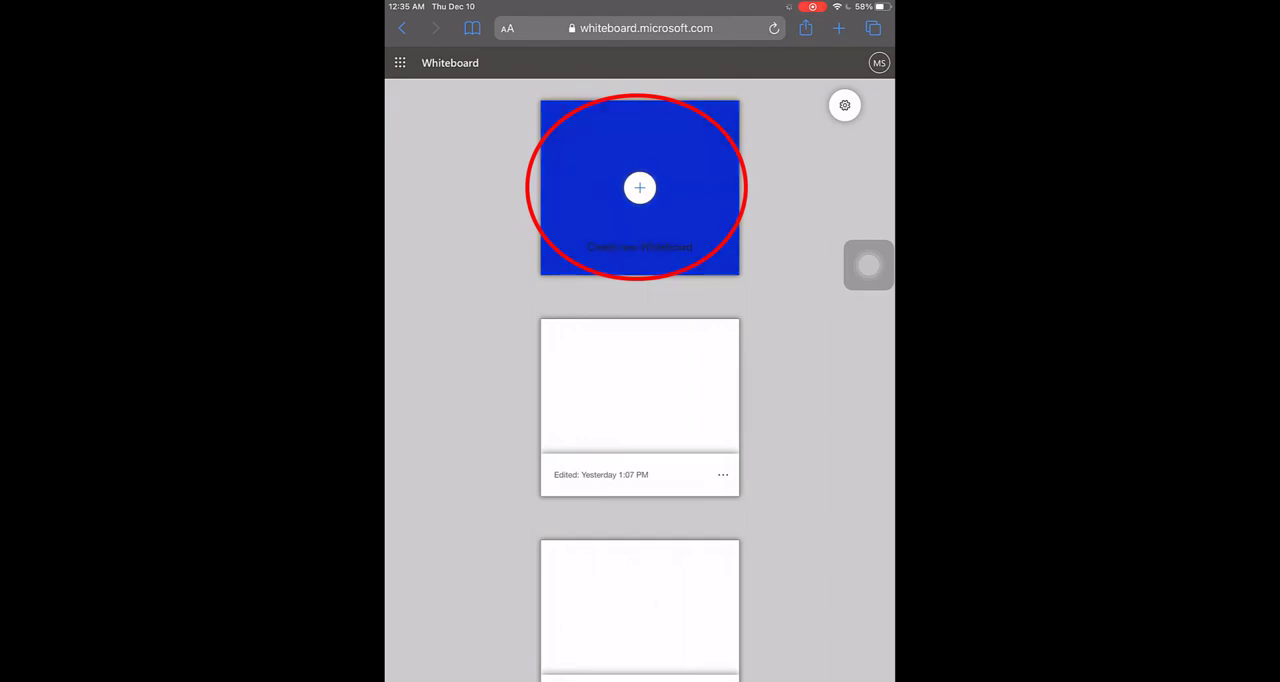
click(640, 188)
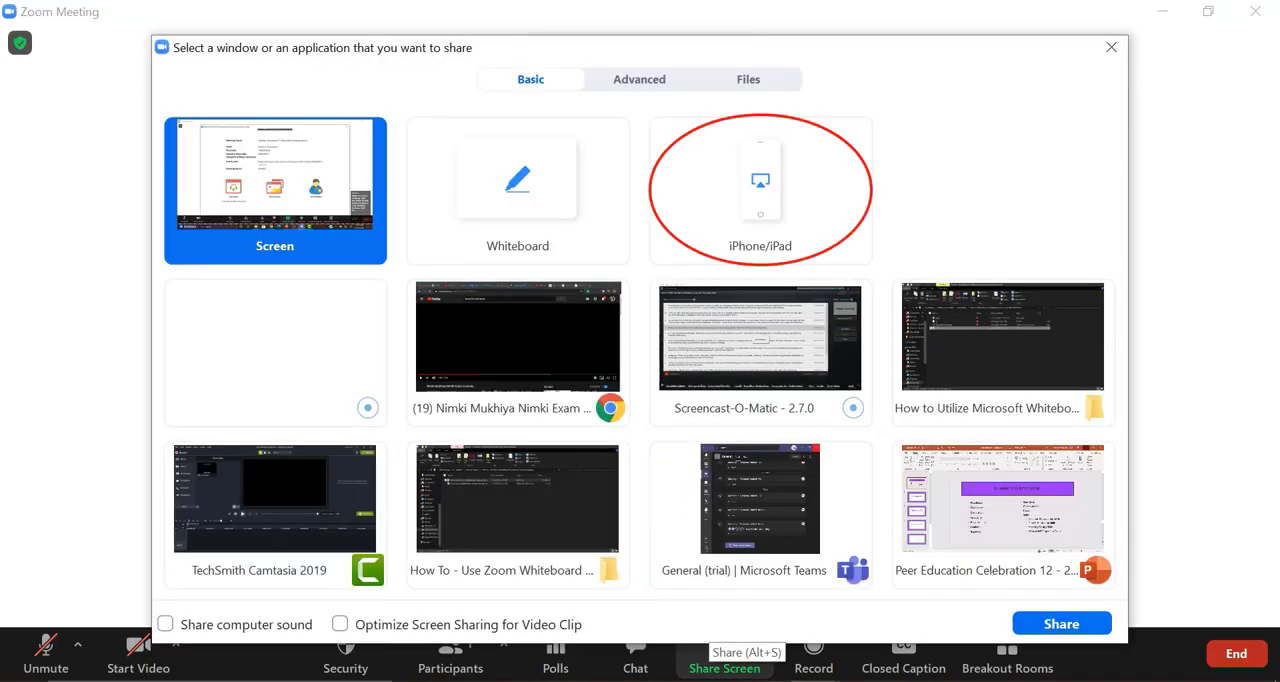
Share the iPhone/iPad screen source into the Zoom meeting
click(760, 190)
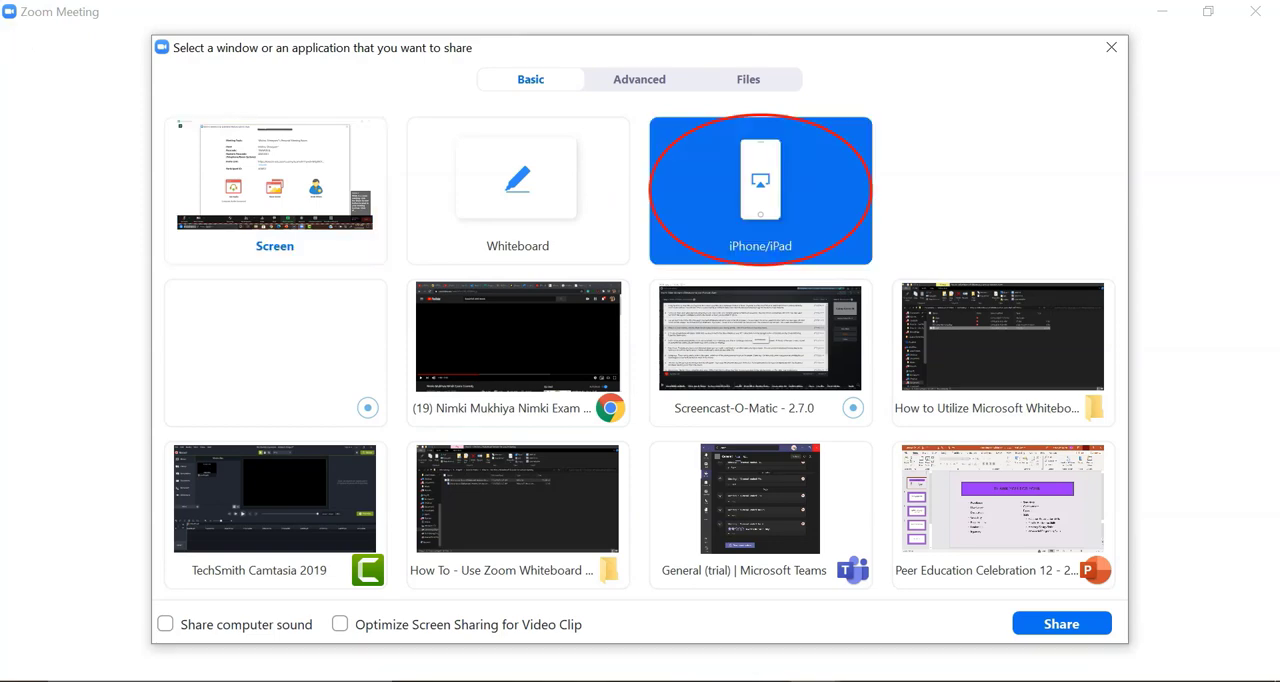
click(1066, 622)
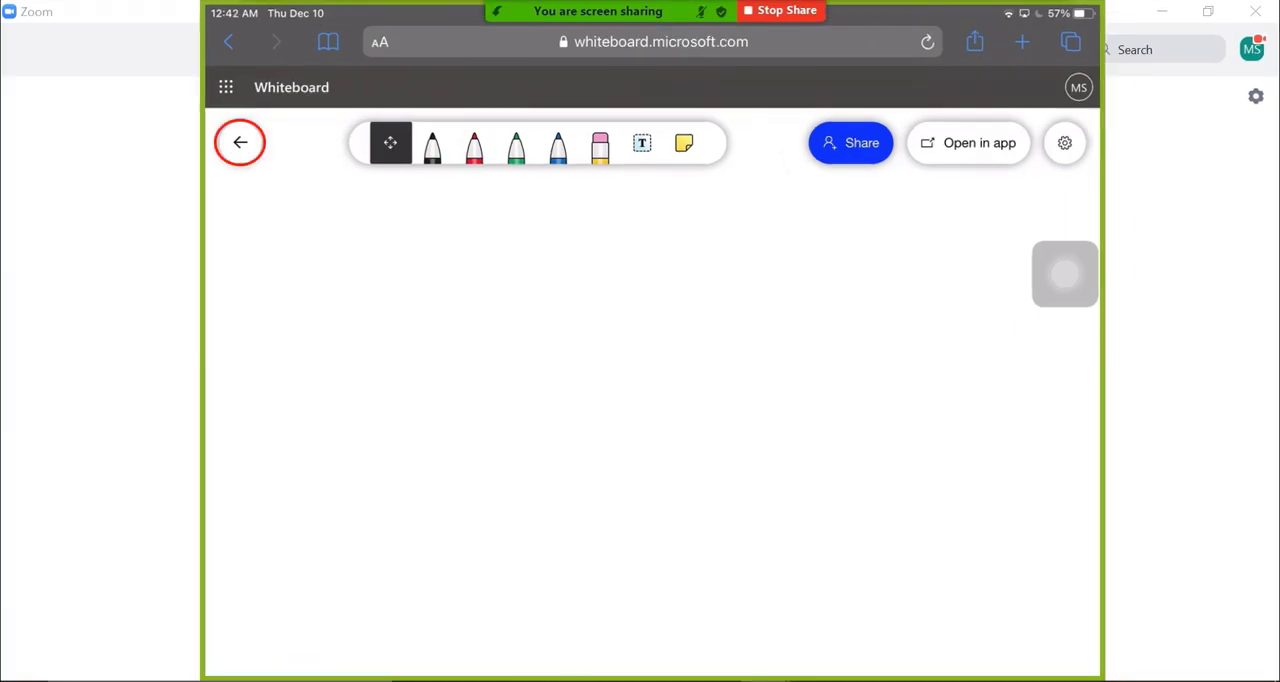
Rename the newest untitled whiteboard to 'New board' from the board list
click(240, 142)
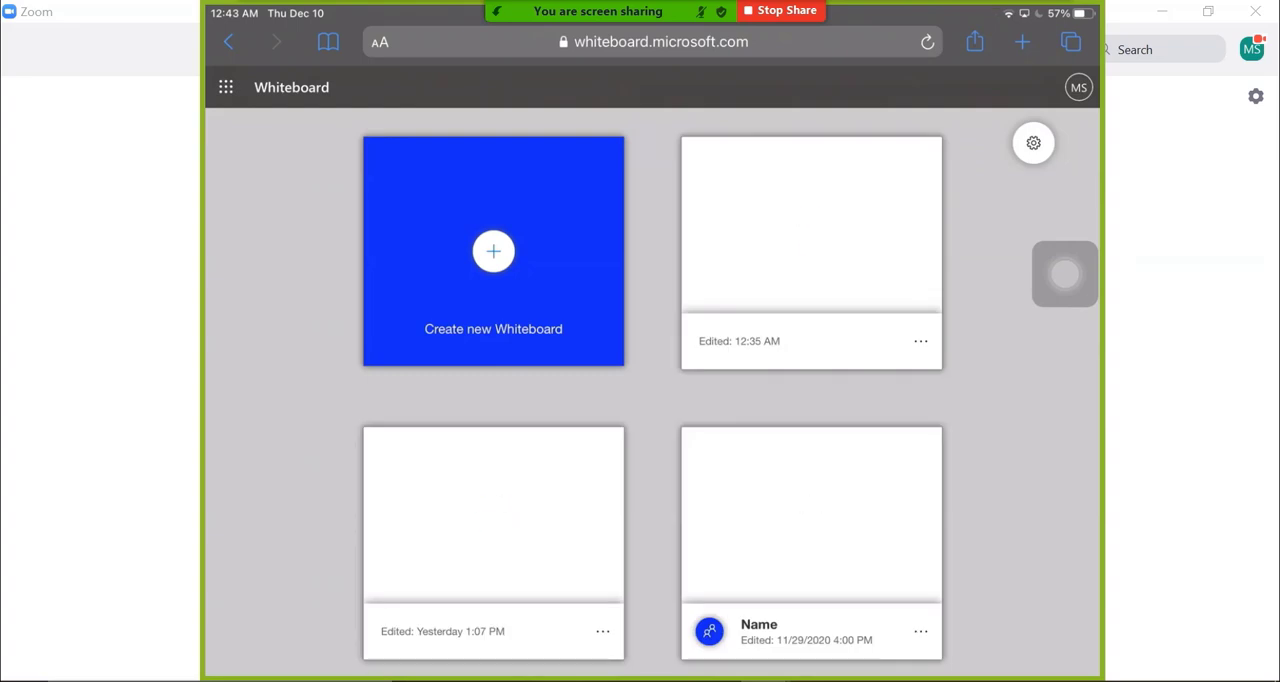
click(920, 341)
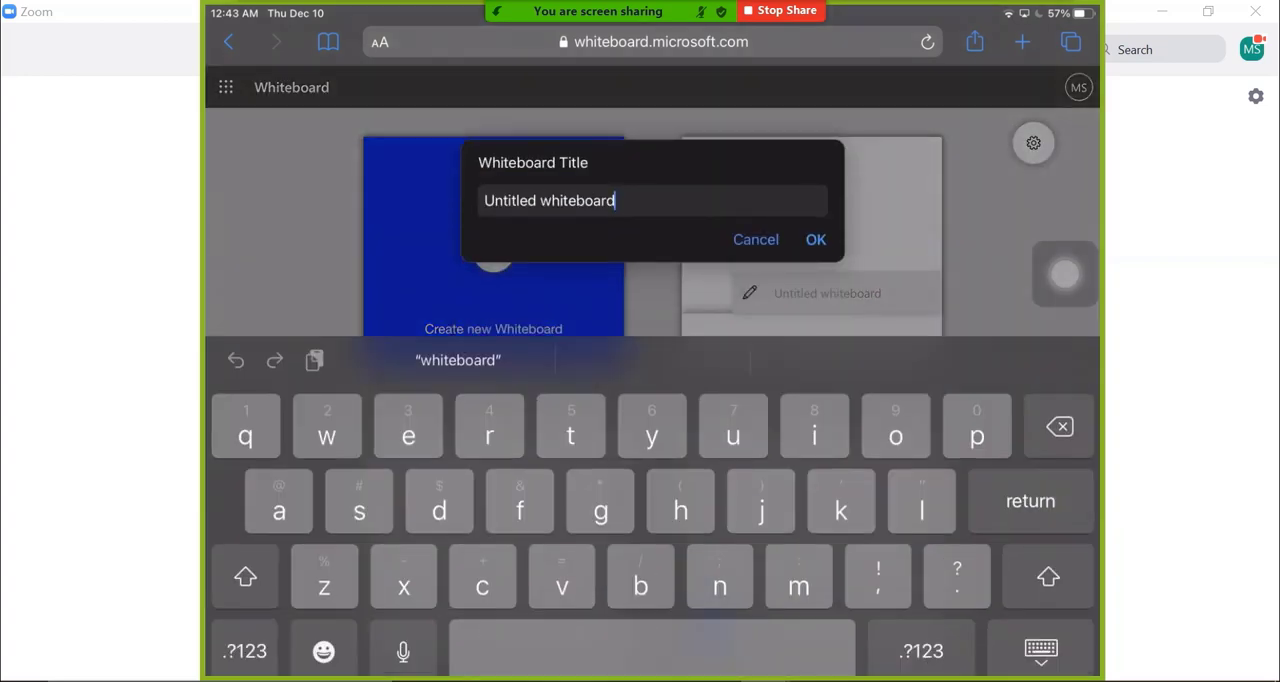
text(New board)
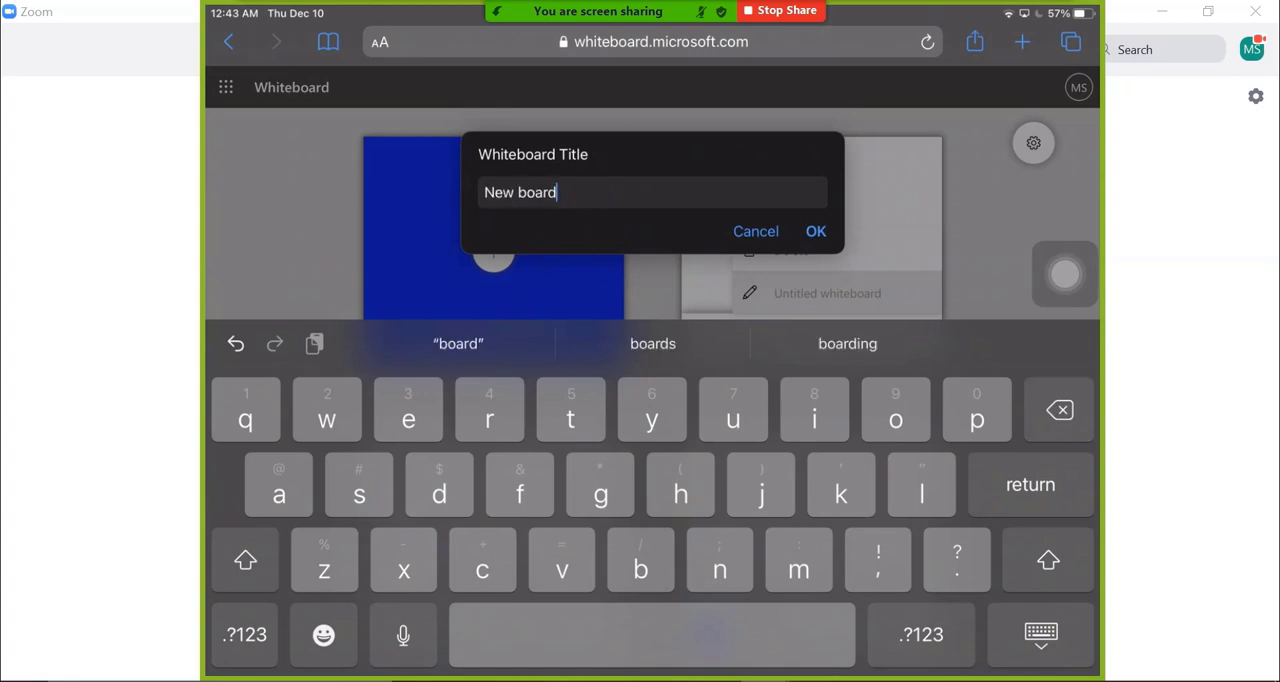
click(815, 231)
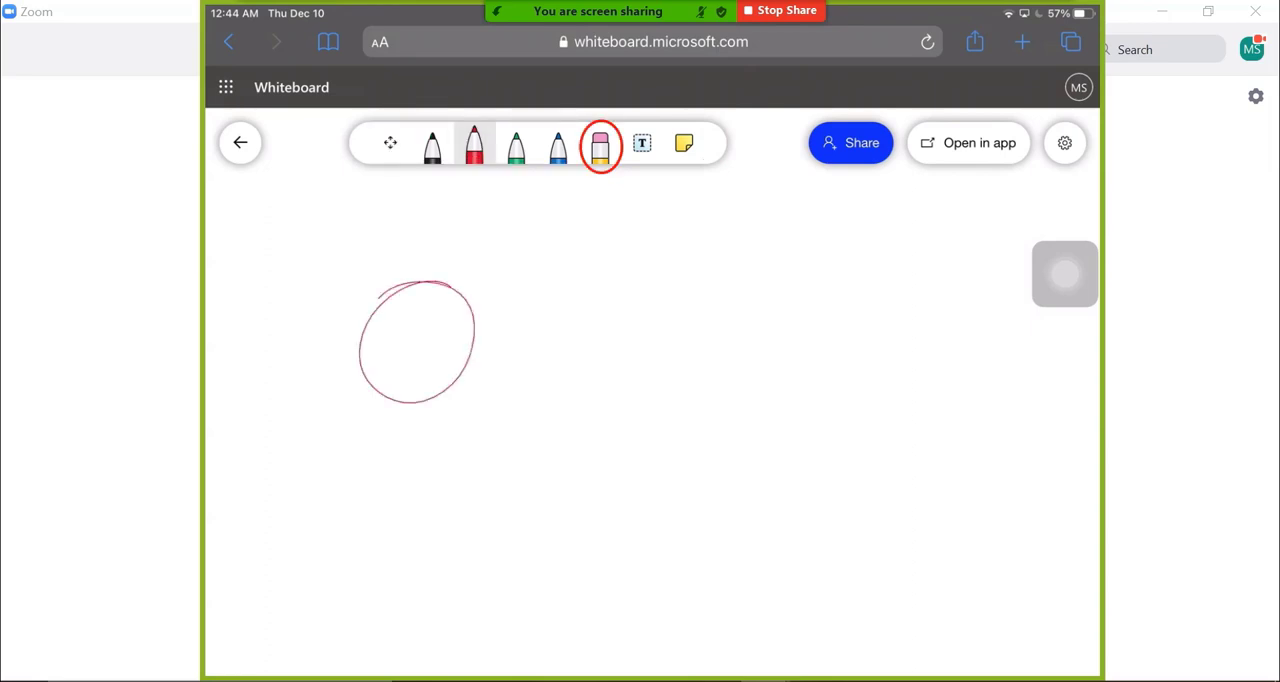
mouse_move(600, 143)
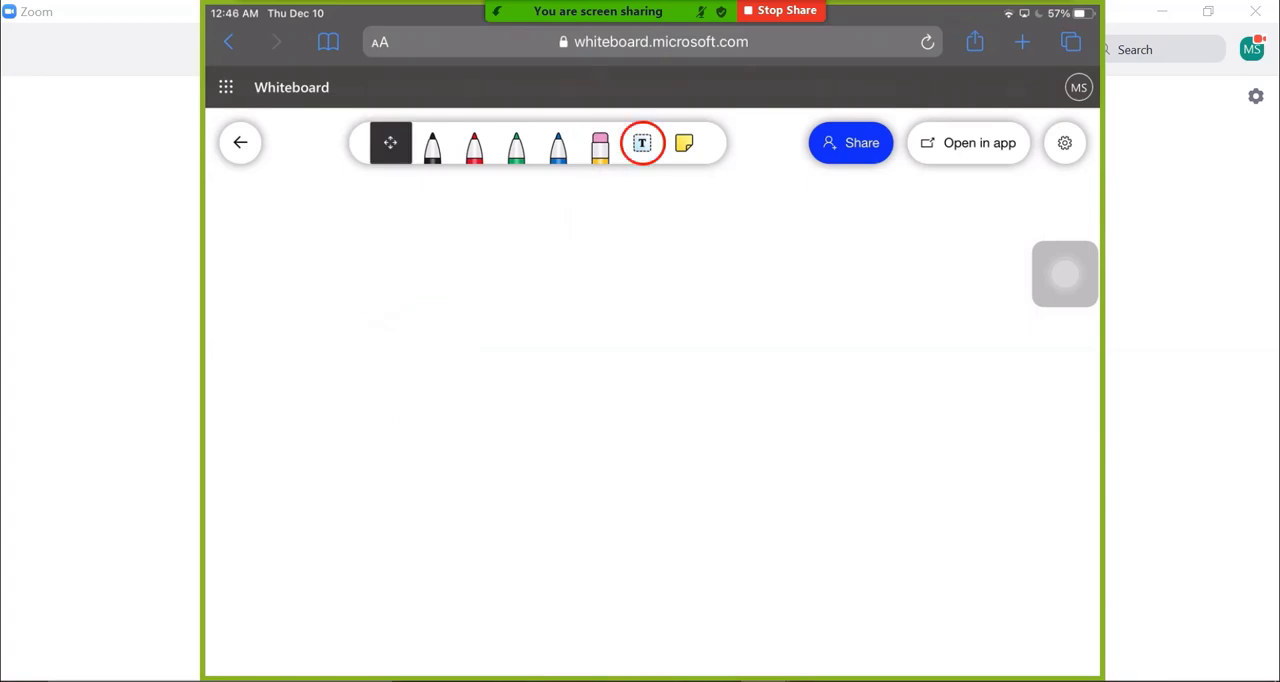
Add an 'Ots training' text box and start a sticky note
click(641, 142)
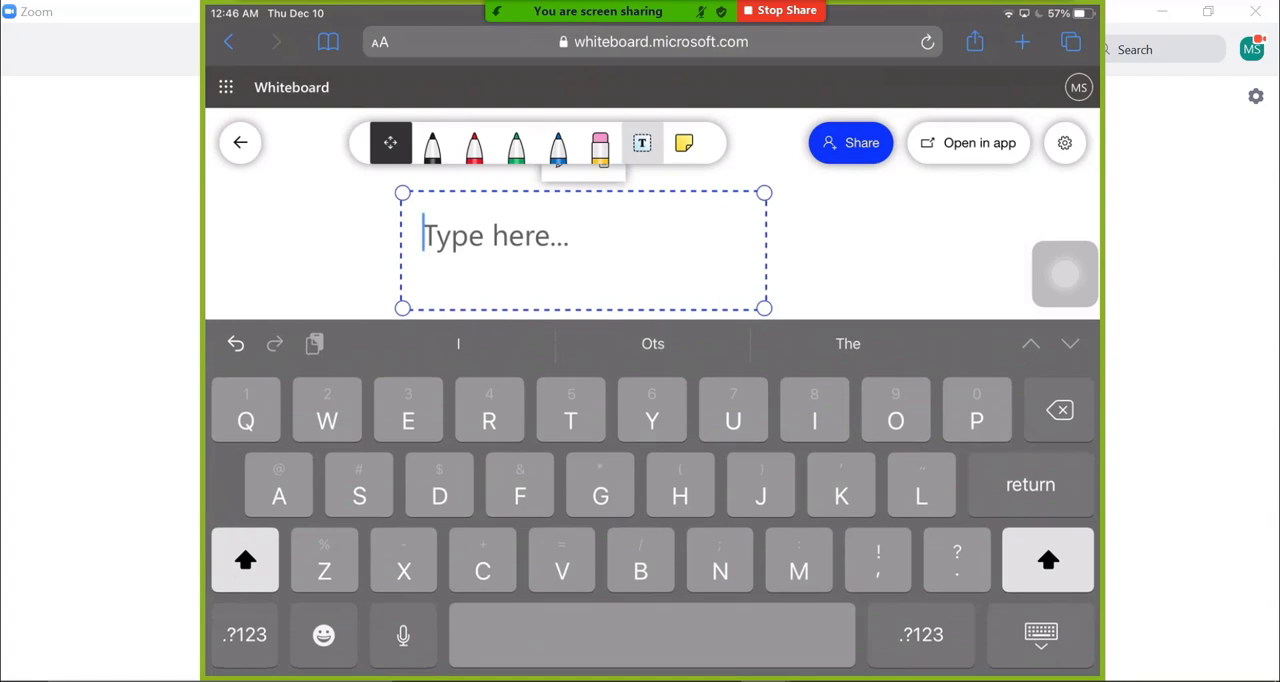
text(Ots training)
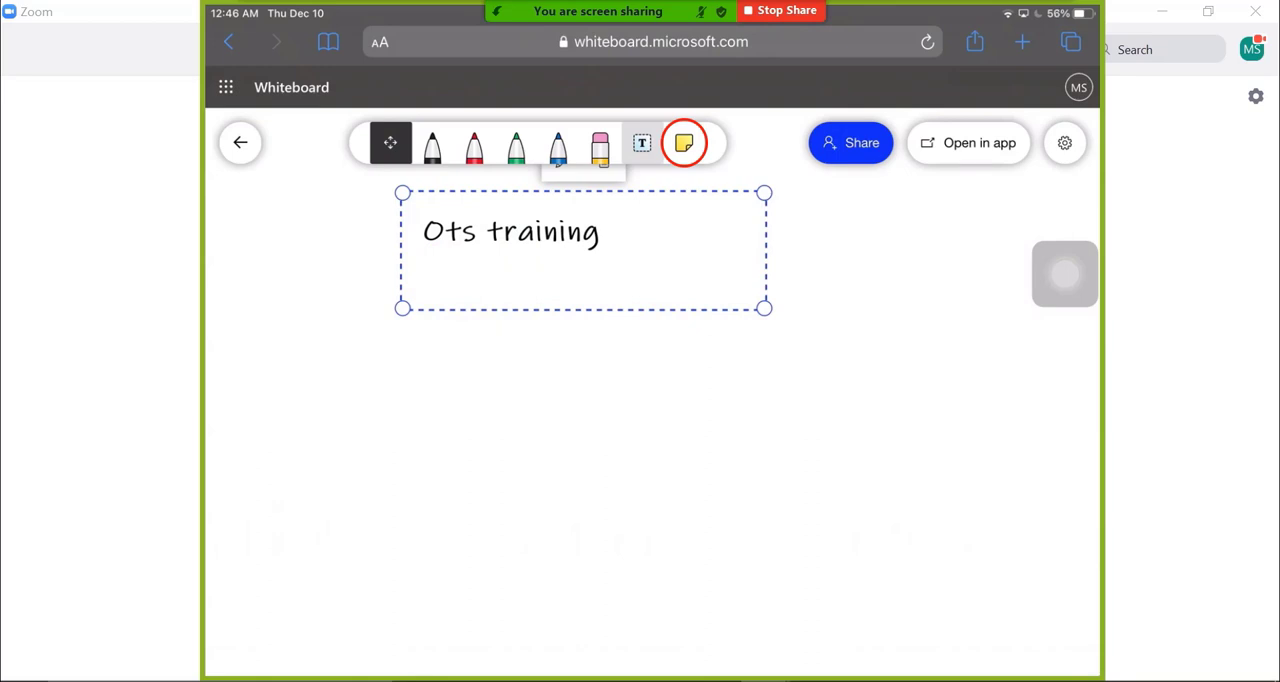
click(684, 142)
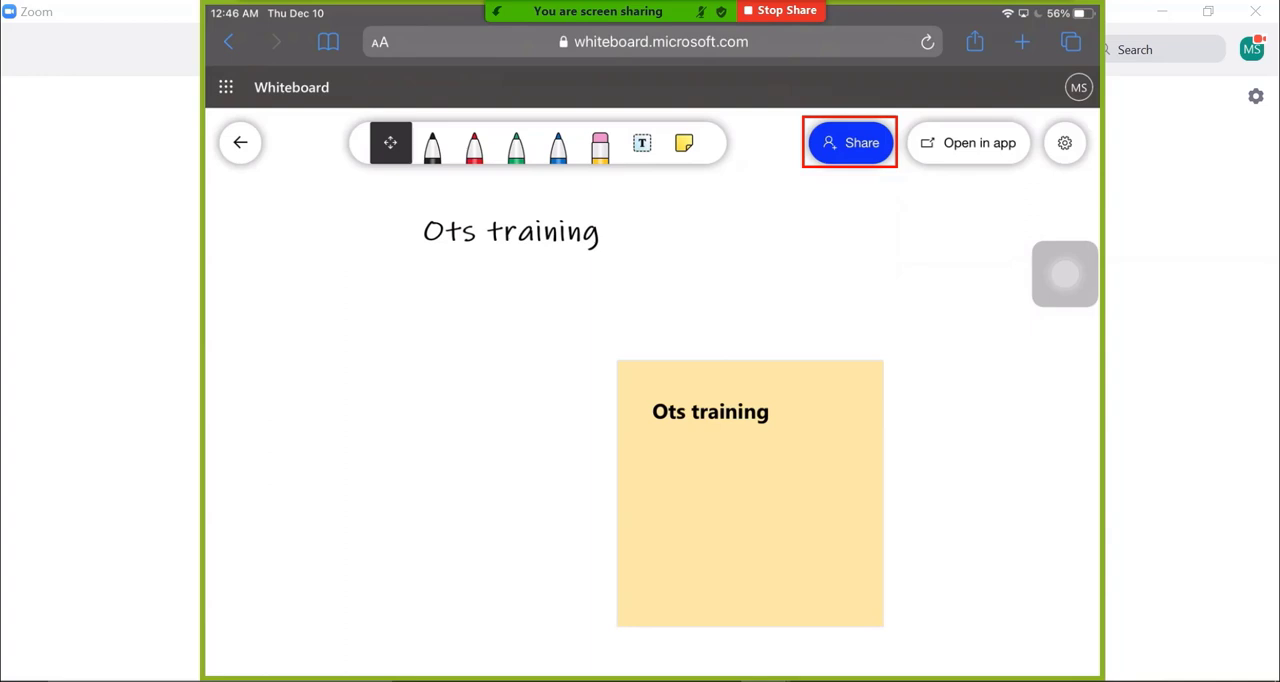
Switch on the Share link toggle in the whiteboard's sharing options
click(850, 142)
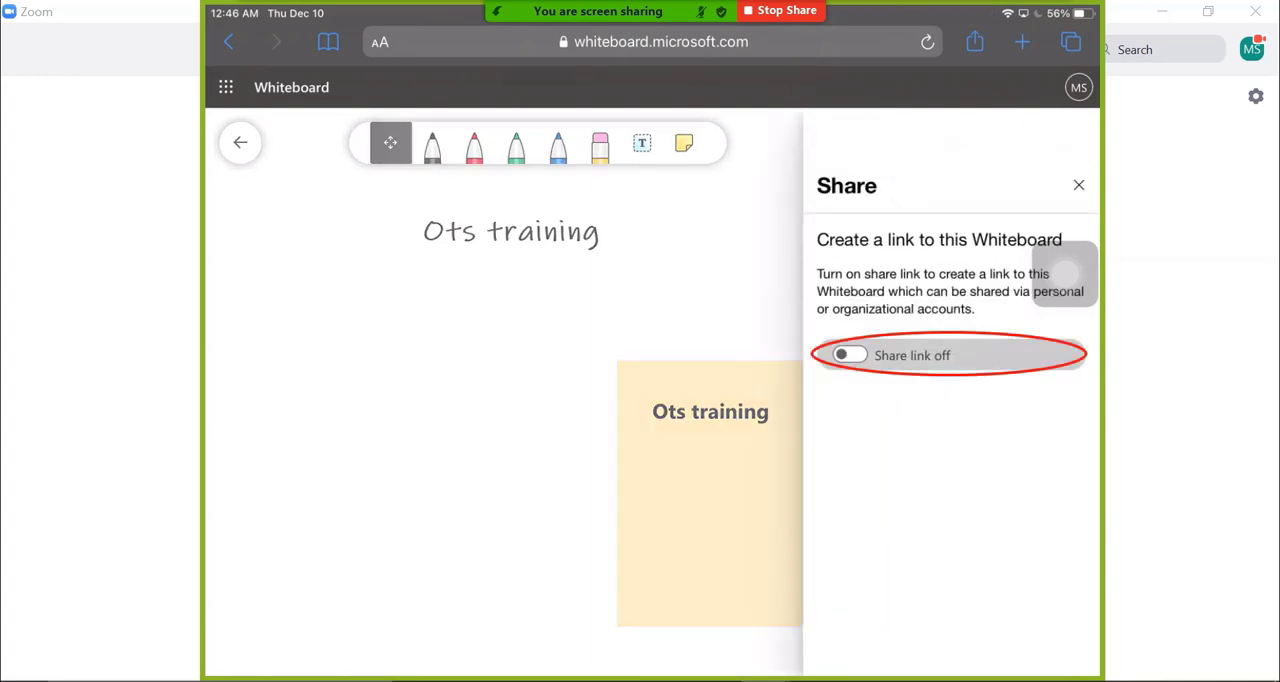
click(849, 355)
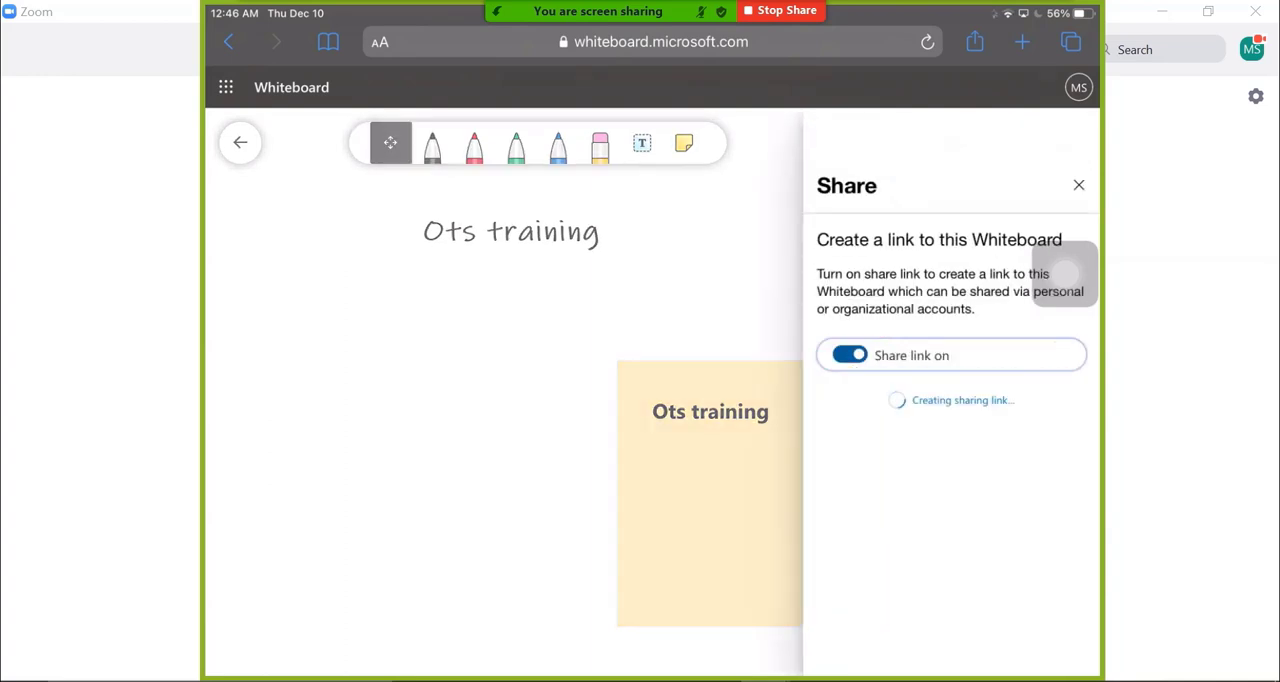